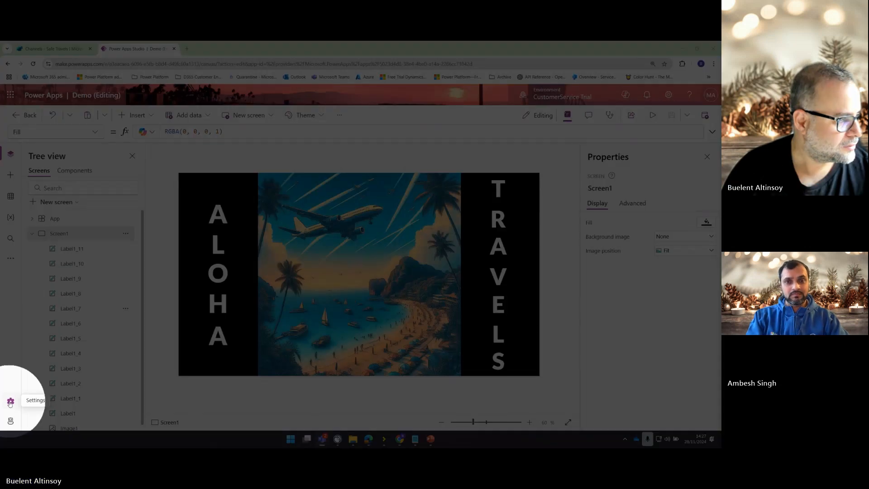
# Step: In Settings > Copilot, select Safe Travels as the connected copilot
pyautogui.click(10, 401)
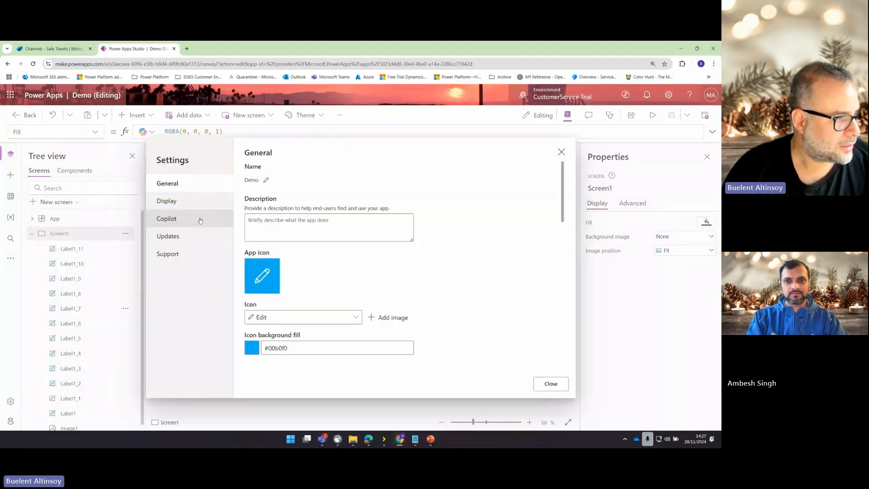
pyautogui.click(167, 218)
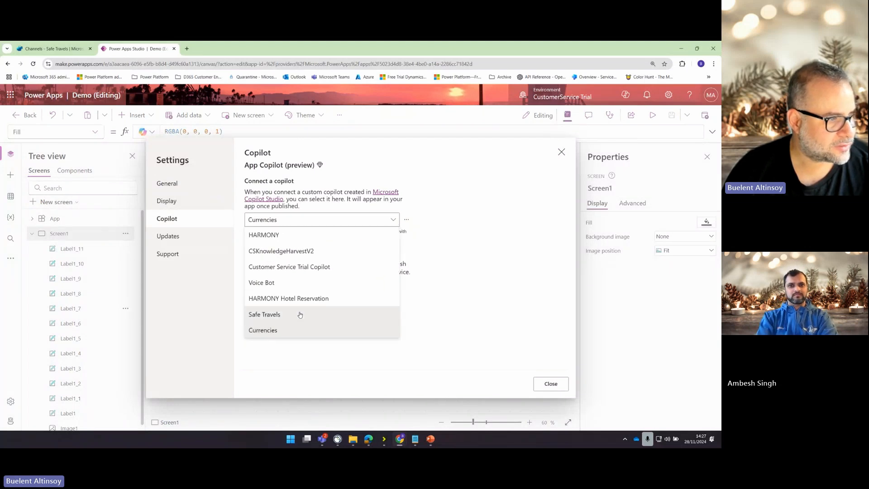
pyautogui.click(264, 314)
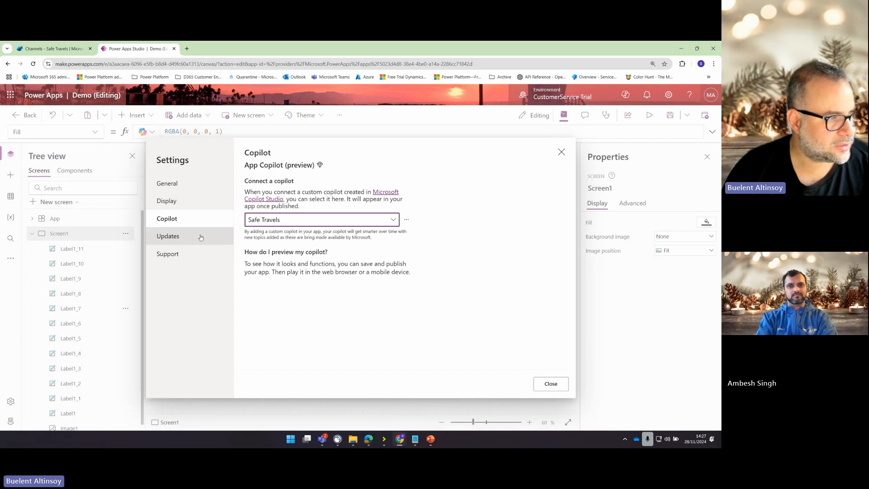
# Step: Filter Updates for 'copilot', check the Preview toggles are on, and close Settings
pyautogui.click(168, 236)
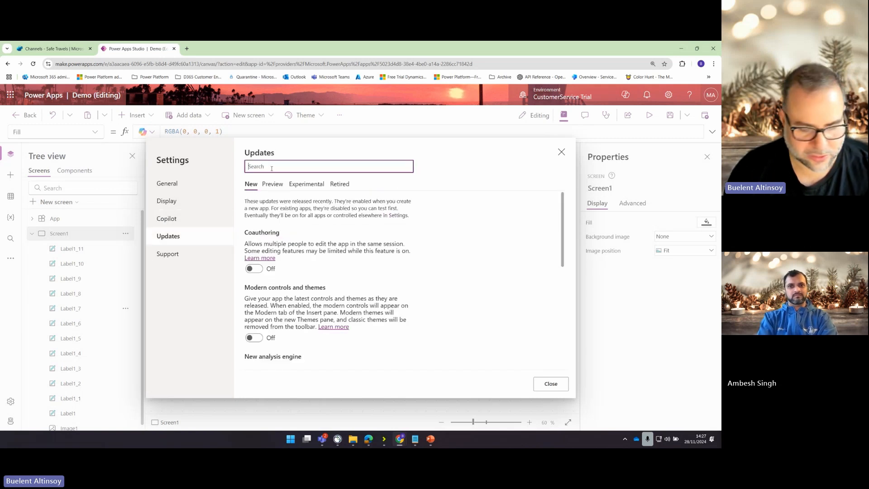
pyautogui.write('copilot')
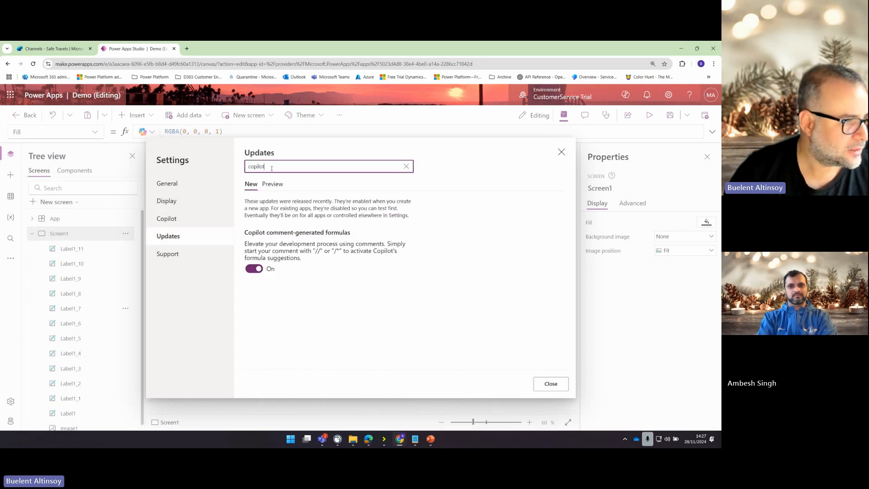
pyautogui.click(271, 184)
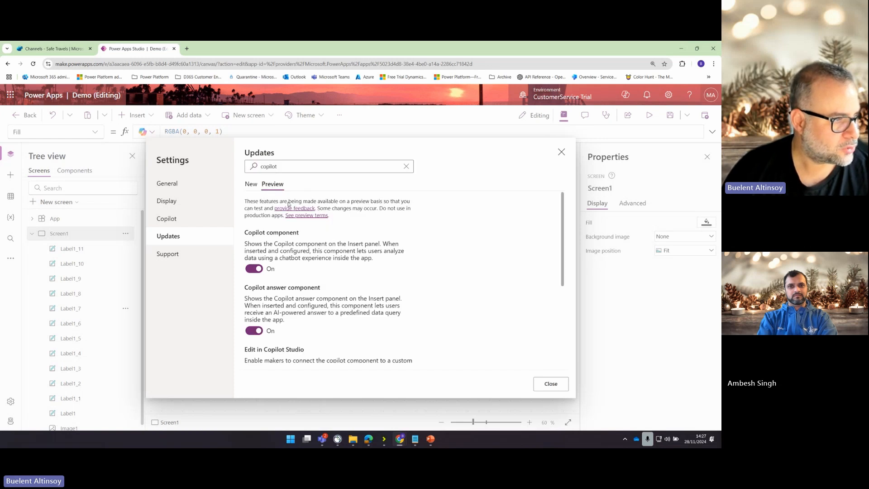
pyautogui.moveTo(284, 280)
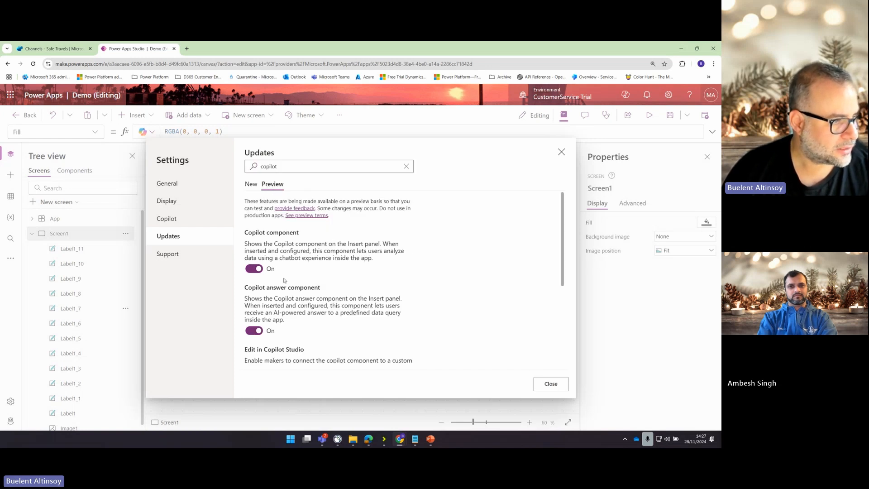
pyautogui.scroll(-3)
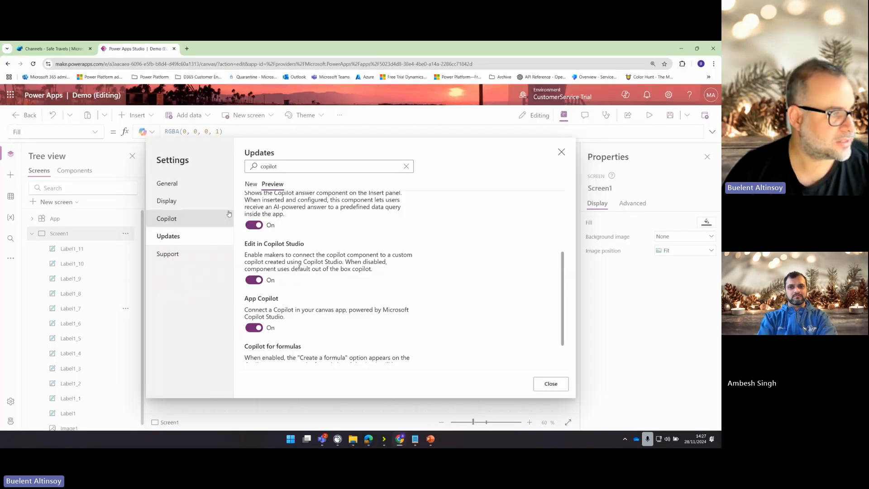
pyautogui.click(167, 218)
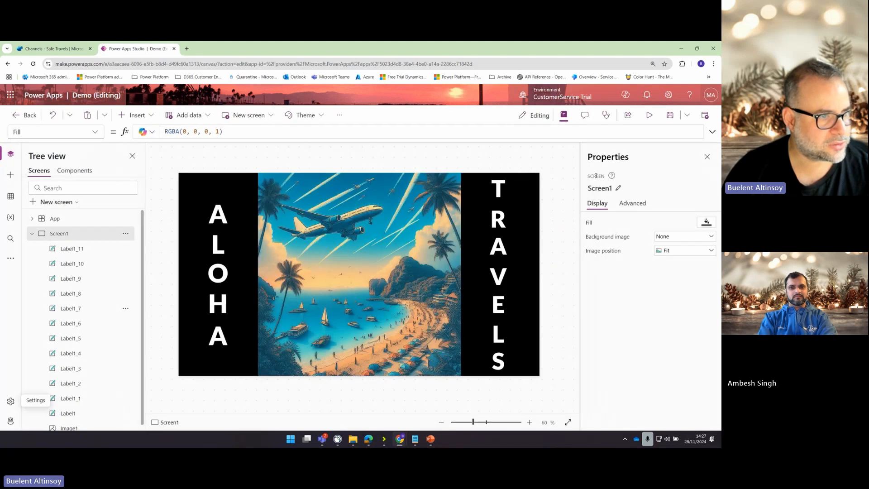
pyautogui.moveTo(670, 115)
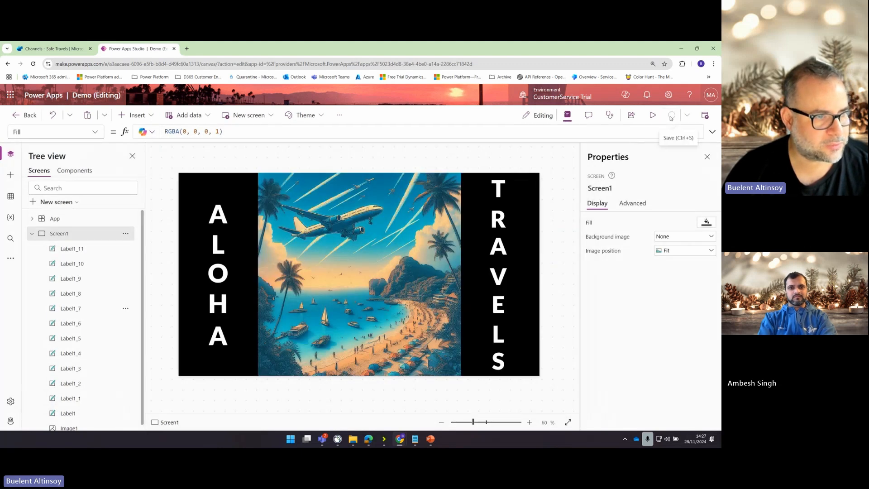
pyautogui.moveTo(705, 116)
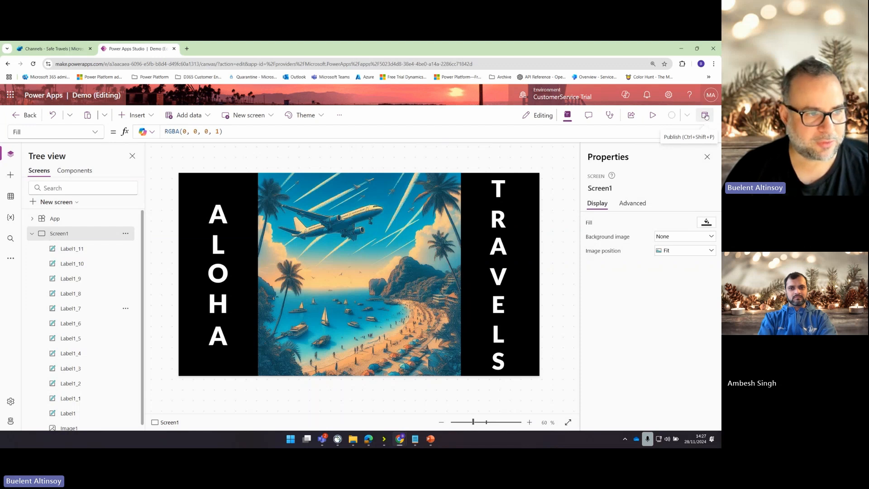
# Step: Dismiss the publish reminder and publish this version of the Aloha Travels app
pyautogui.click(704, 115)
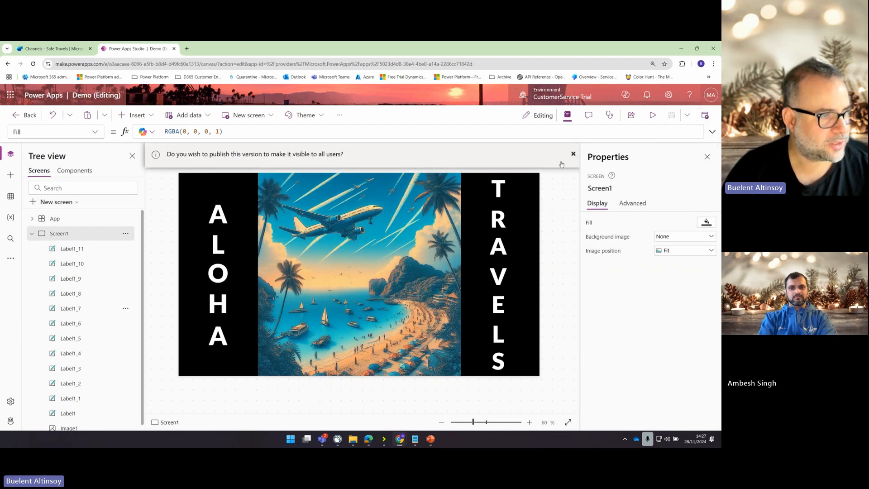
pyautogui.click(573, 153)
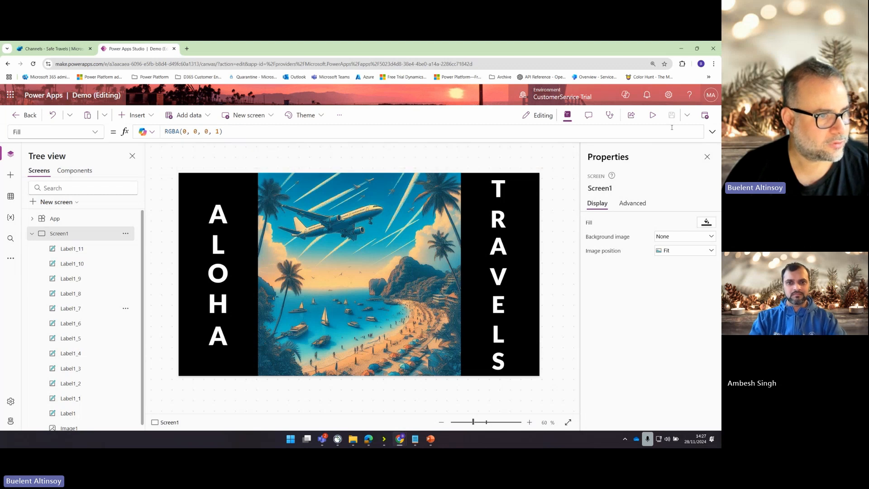
pyautogui.click(671, 115)
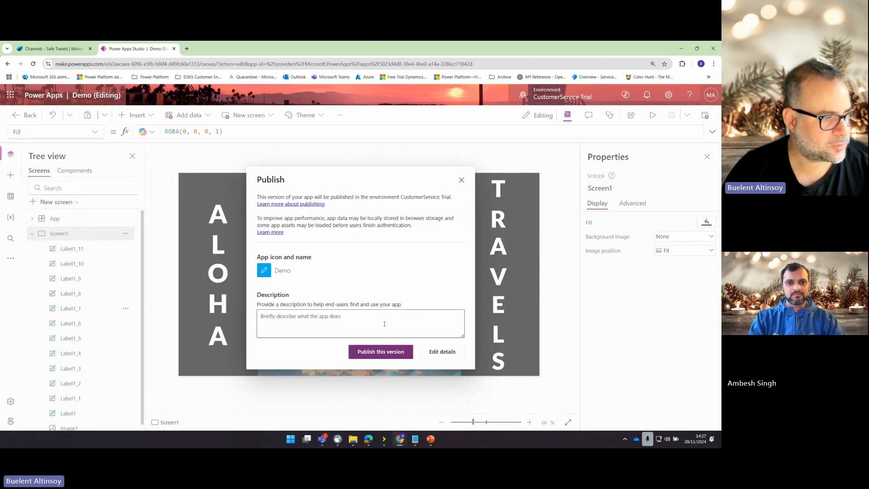
pyautogui.click(461, 180)
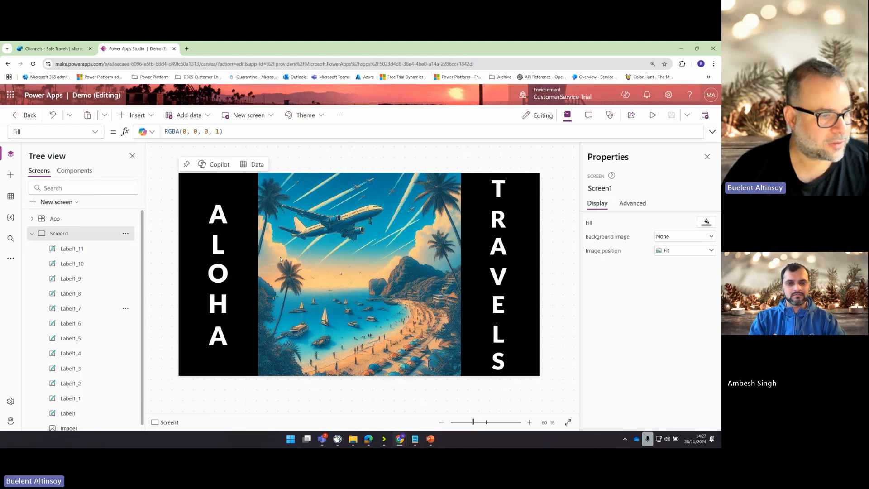
pyautogui.moveTo(653, 115)
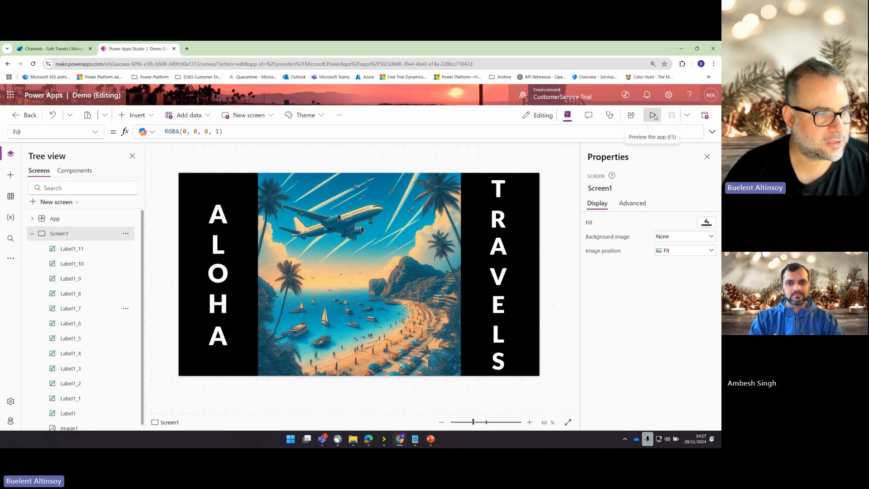
# Step: Preview the app, suppress the tip with Don't show this again, and leave Studio
pyautogui.click(652, 114)
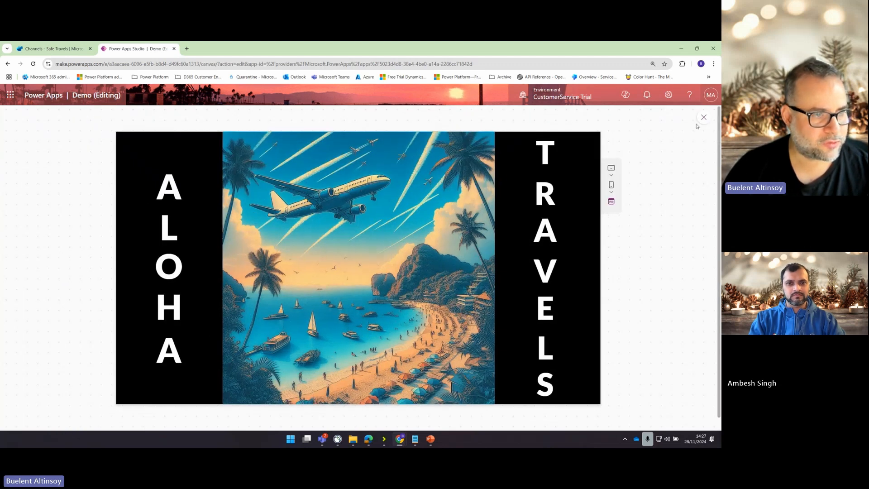
pyautogui.click(703, 117)
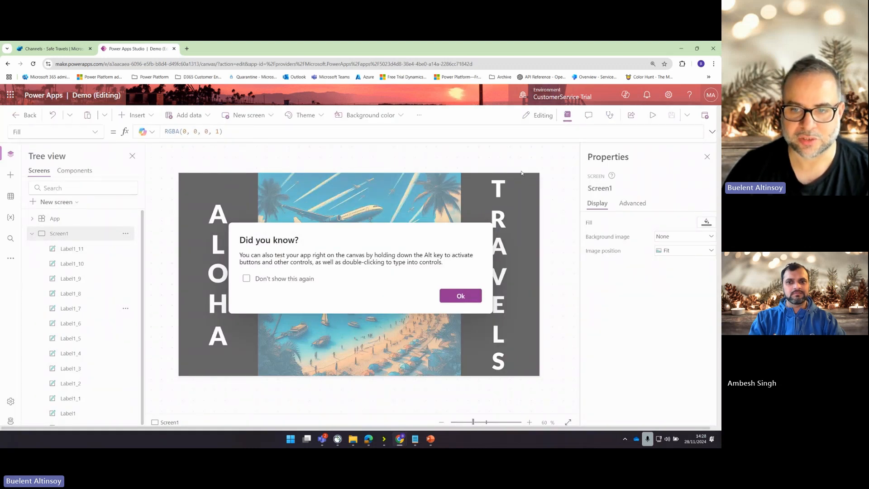
pyautogui.moveTo(480, 186)
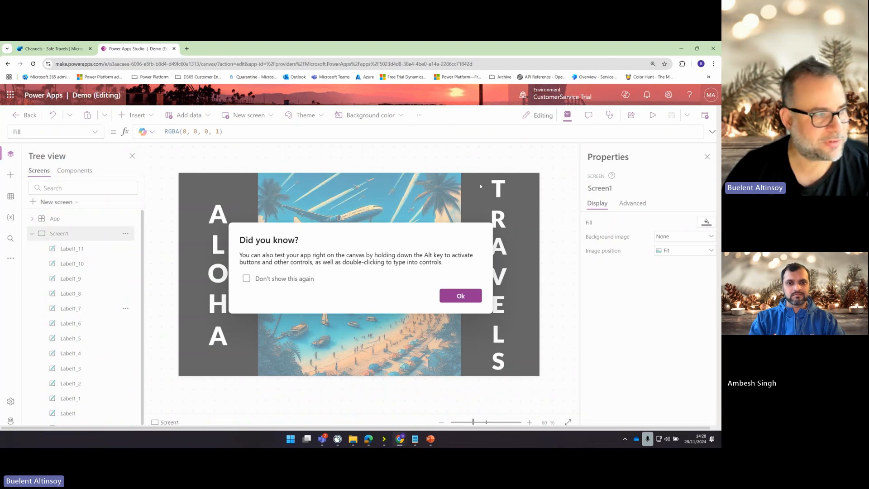
pyautogui.click(247, 279)
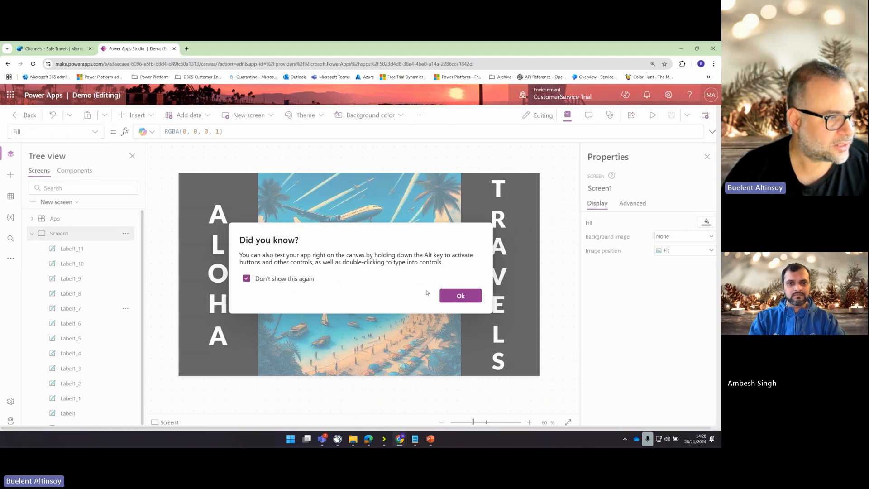
pyautogui.click(460, 295)
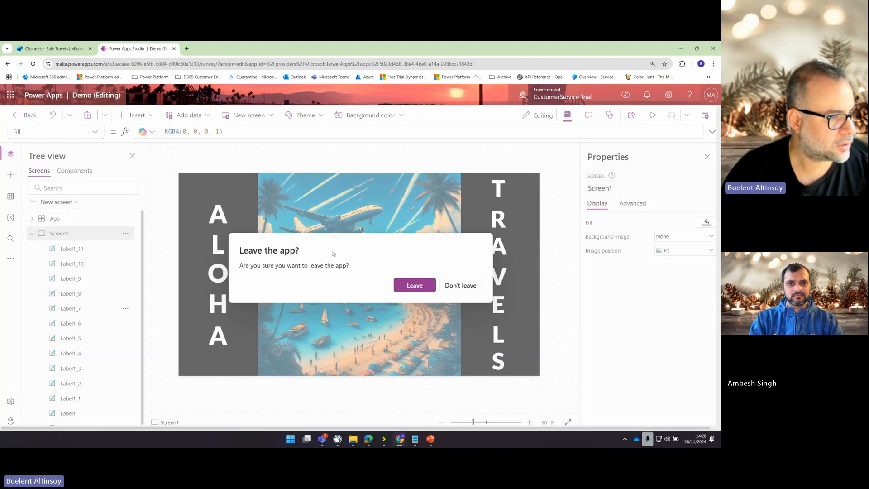
pyautogui.click(413, 285)
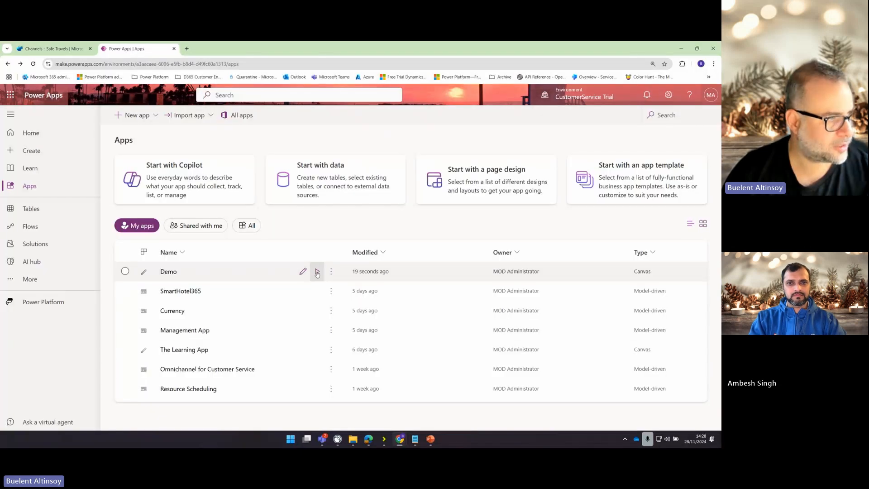
# Step: Play the Demo app from the Apps list
pyautogui.click(317, 271)
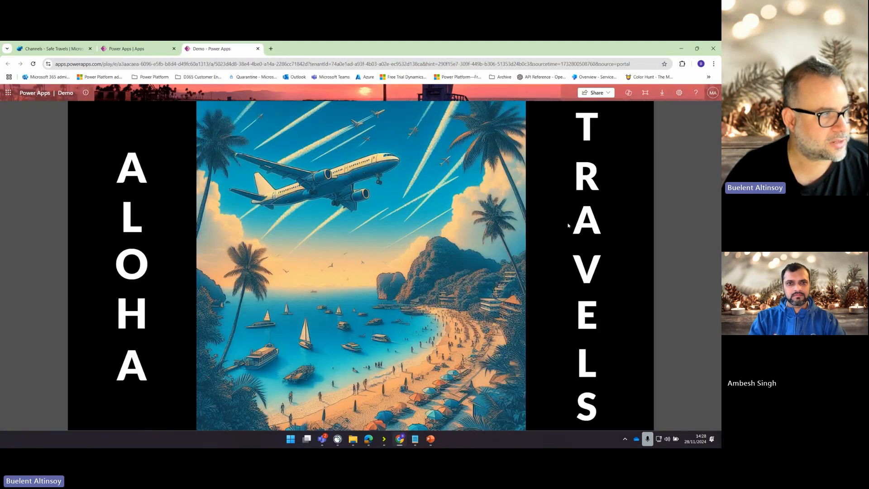
pyautogui.moveTo(645, 148)
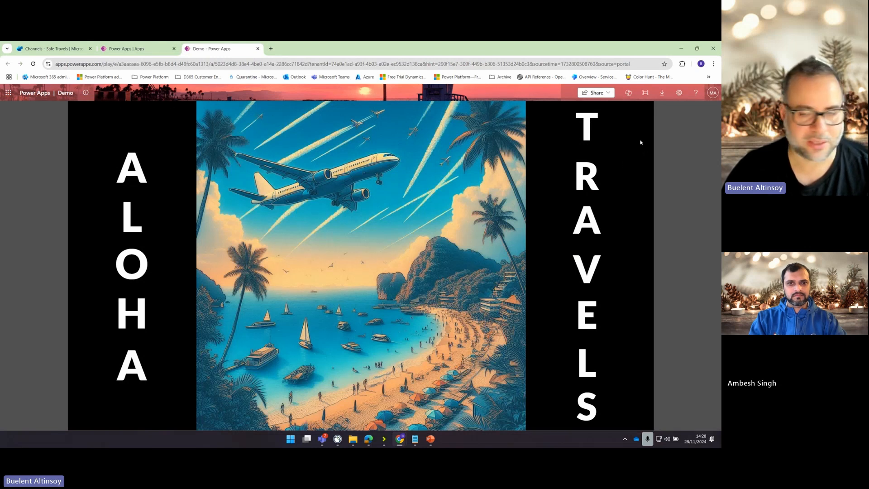
# Step: Open the Copilot pane in the running Demo app and focus its chat box
pyautogui.click(629, 92)
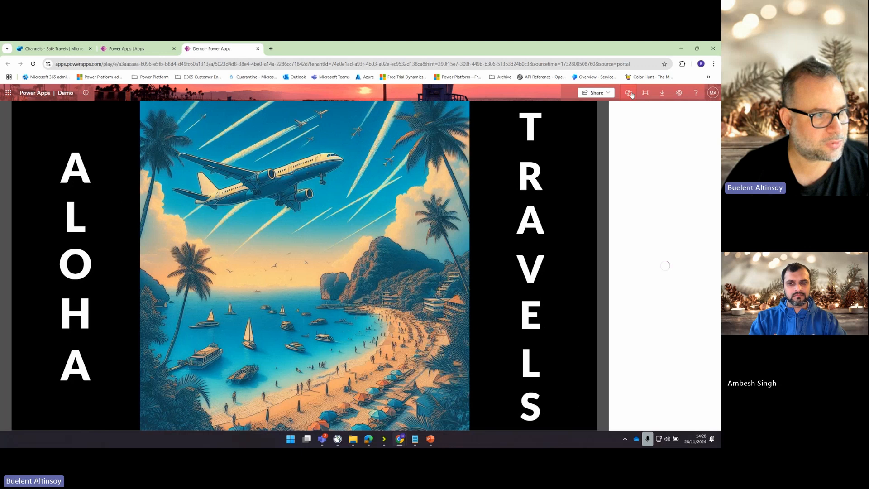
pyautogui.click(628, 93)
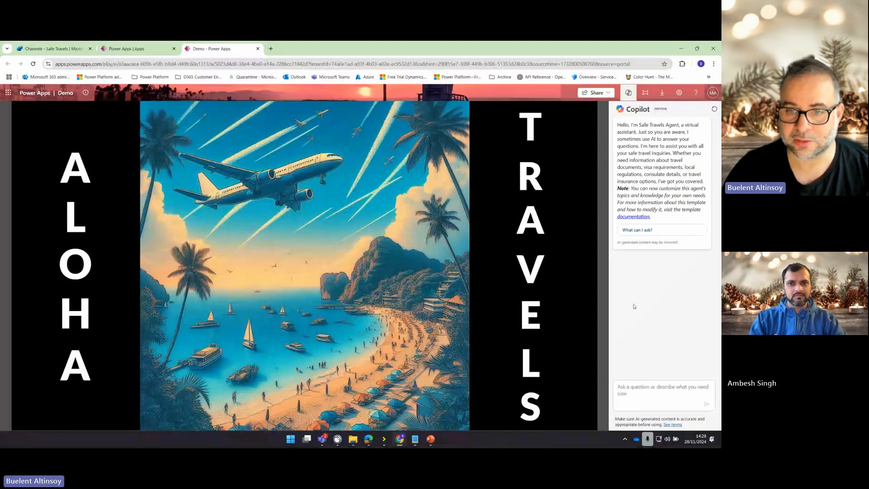
pyautogui.click(661, 386)
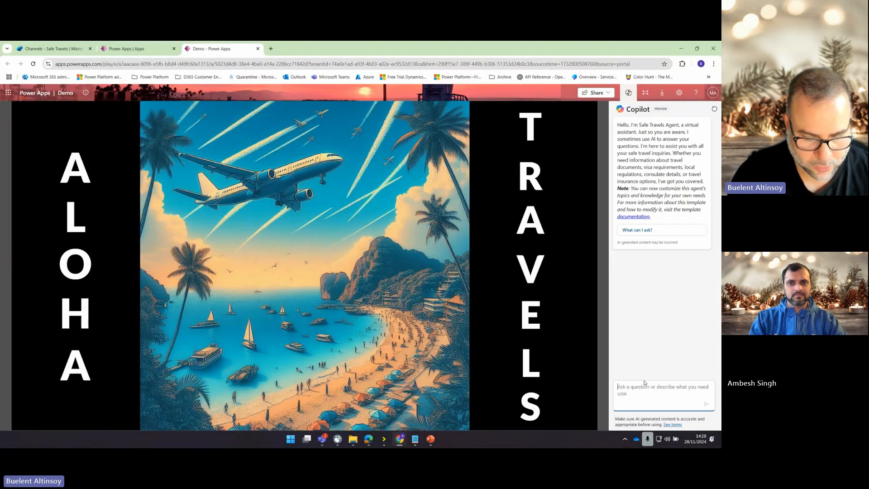
# Step: Type 'What do I need to travel' into the Safe Travels Agent chat
pyautogui.write('What do I need')
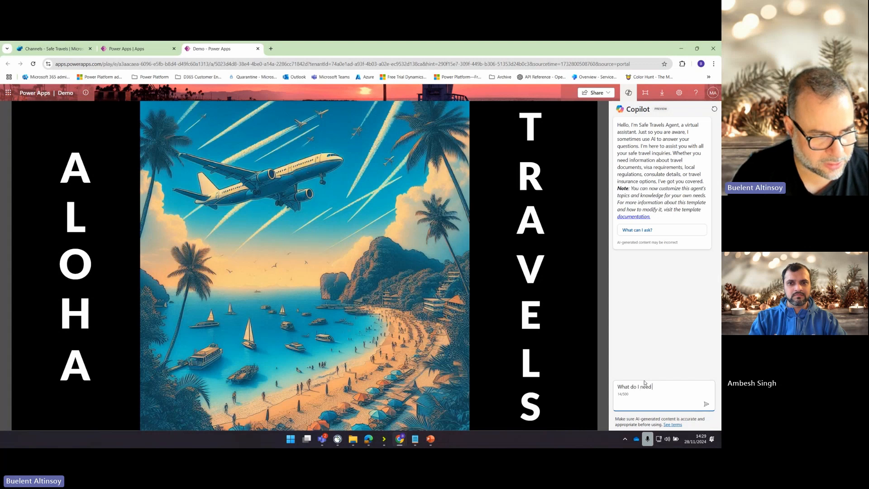
pyautogui.write('to travel')
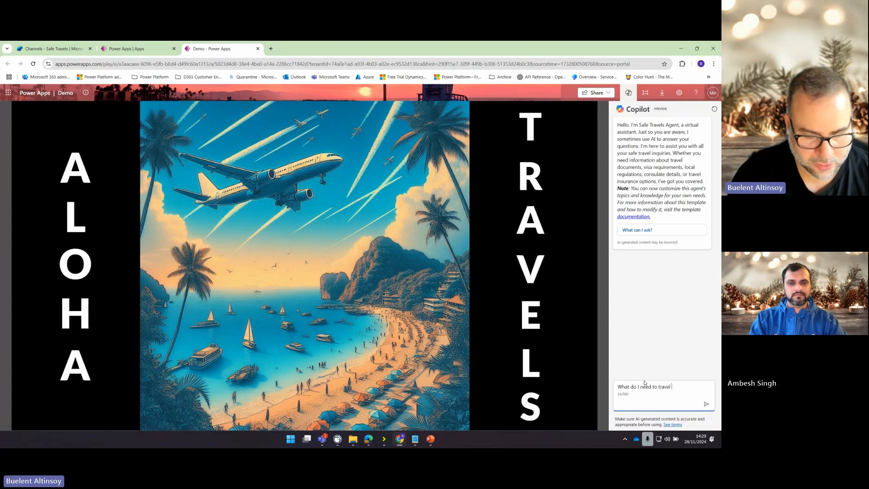